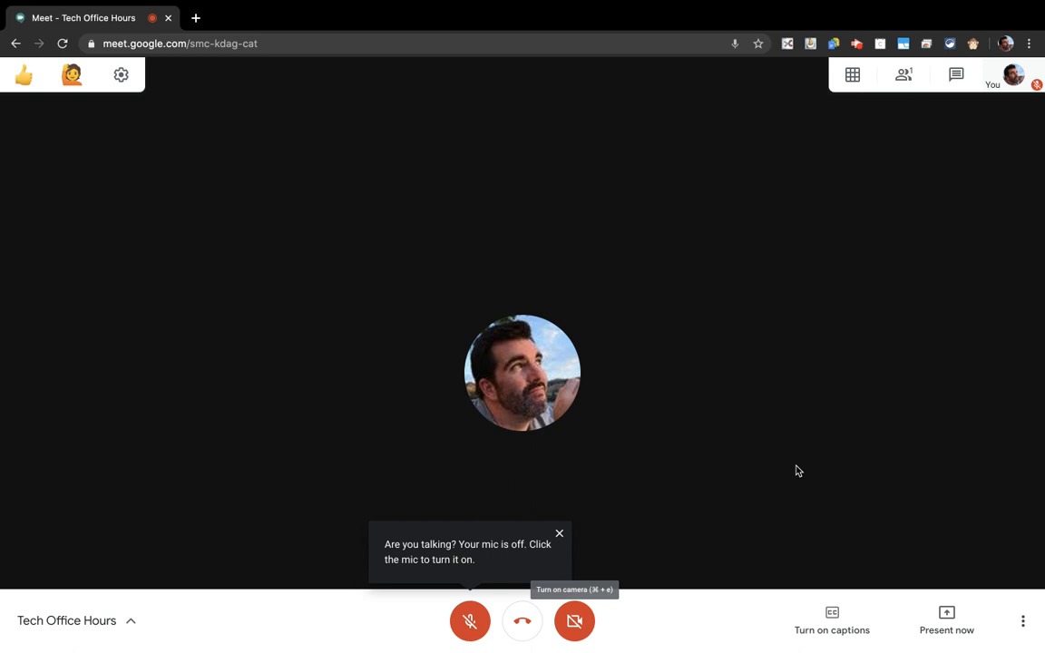
Close the 'Are you talking? Your mic is off' reminder in the Tech Office Hours call.
{"action": "left_click", "coordinate": [560, 532]}
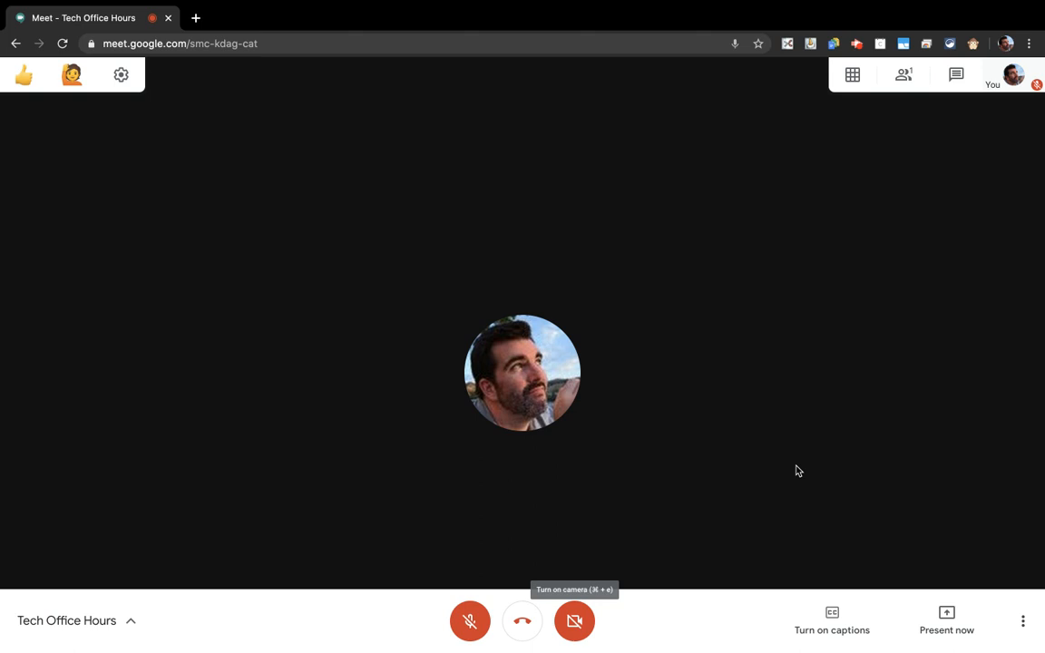
{"action": "mouse_move", "coordinate": [793, 454]}
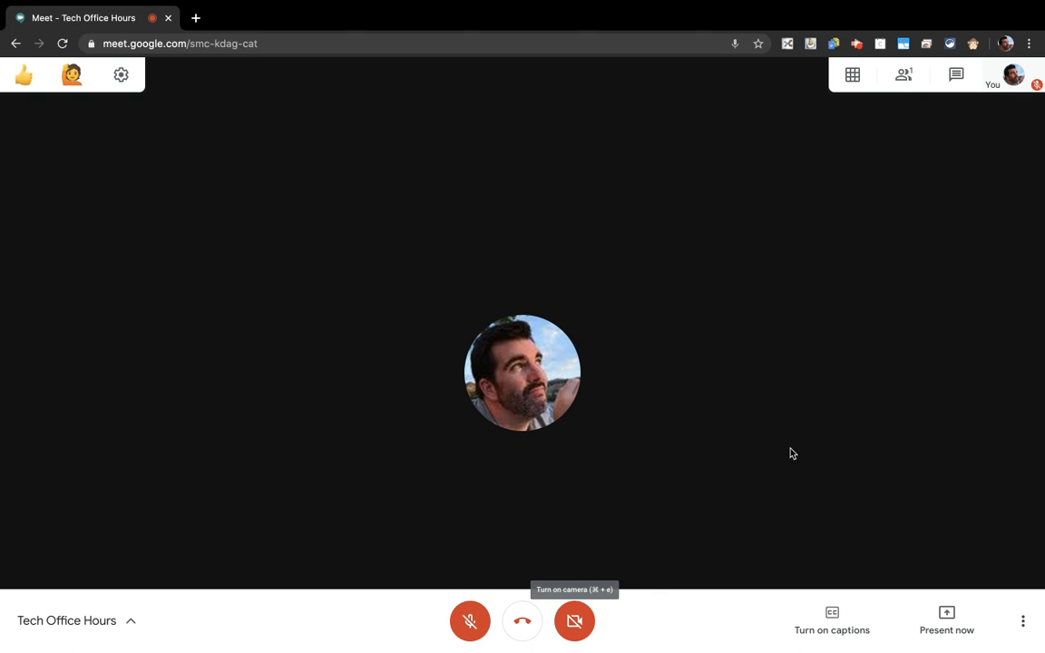
{"action": "mouse_move", "coordinate": [470, 621]}
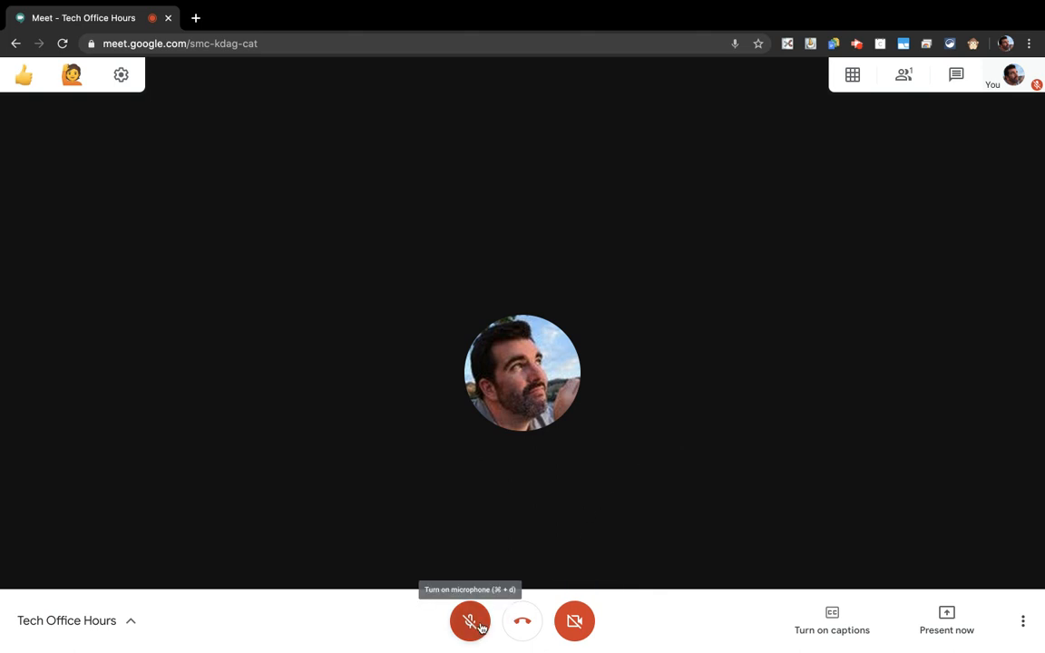
{"action": "mouse_move", "coordinate": [470, 623]}
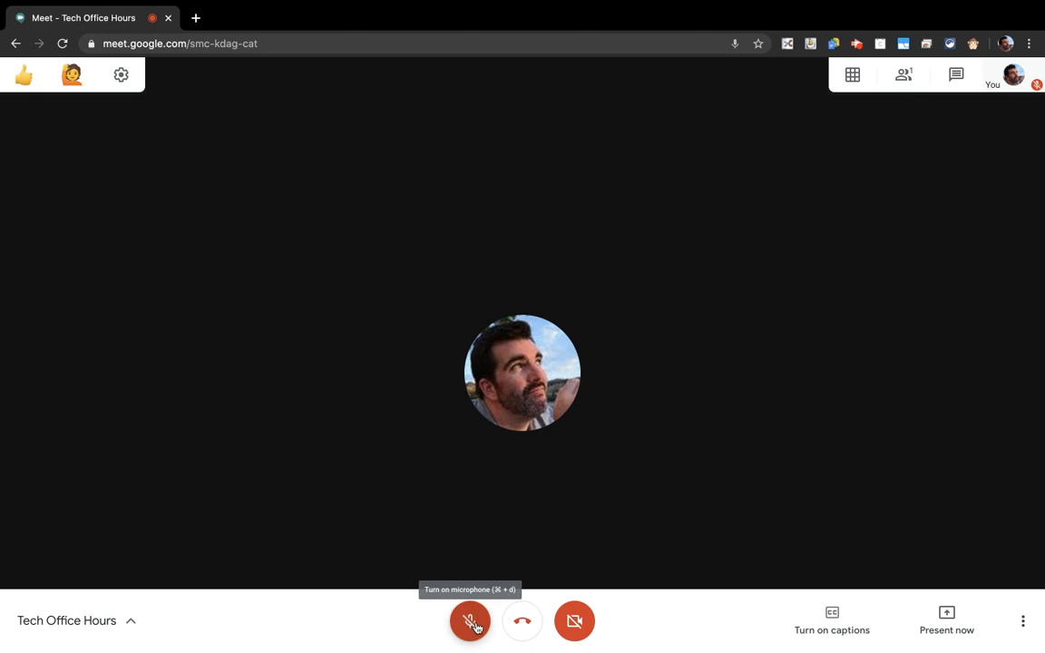
{"action": "mouse_move", "coordinate": [954, 444]}
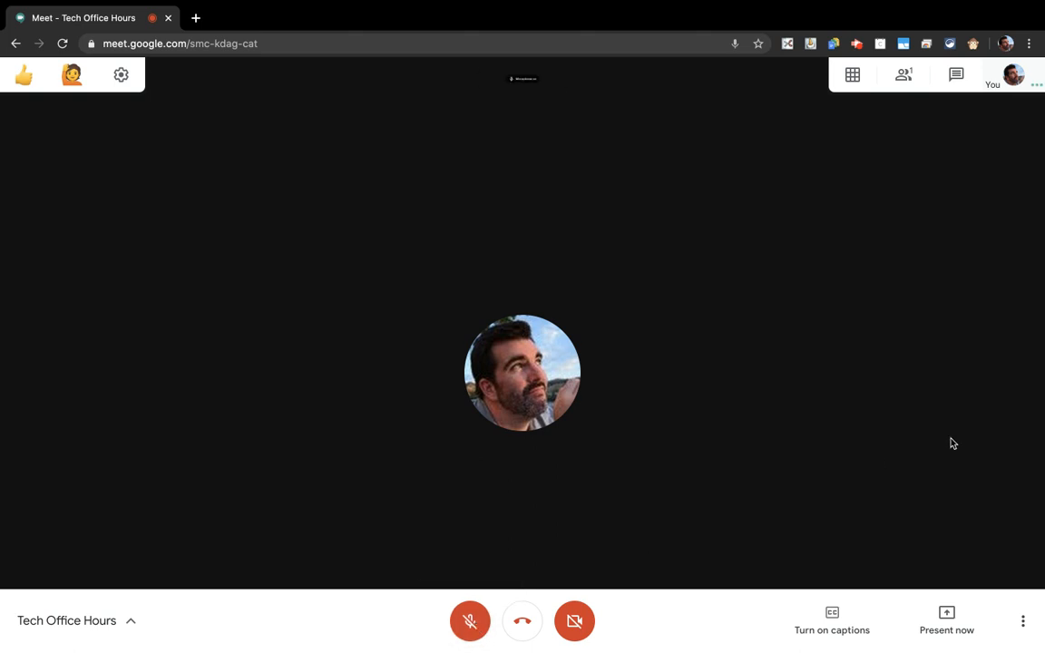
Unmute briefly with push-to-talk, then return to muted and dismiss the mic-off prompt.
{"action": "left_click", "coordinate": [470, 621]}
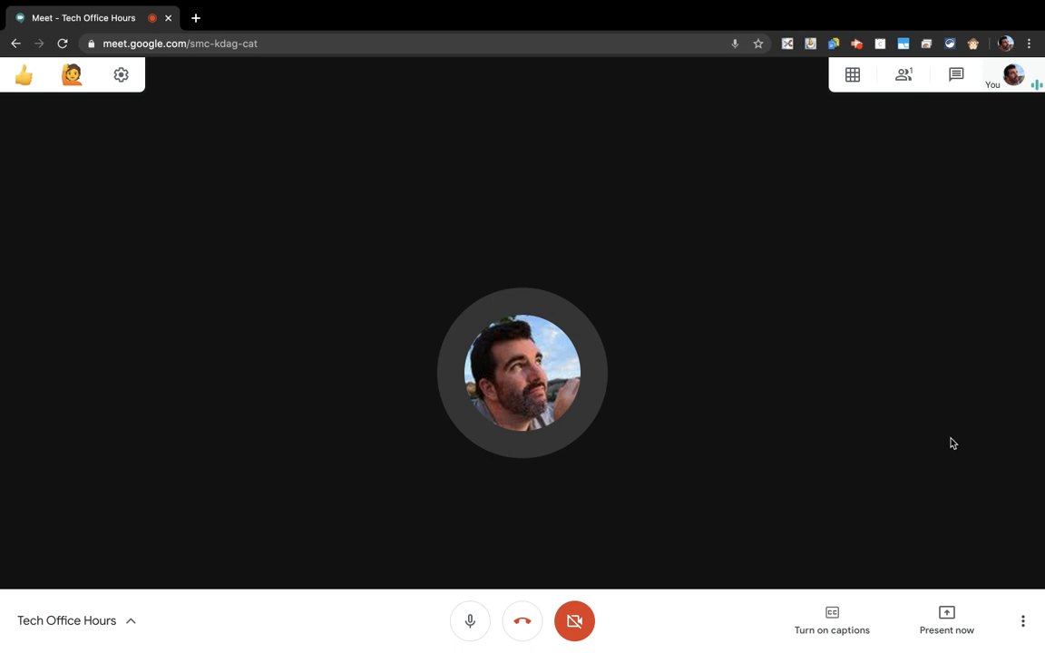
{"action": "left_click", "coordinate": [470, 620]}
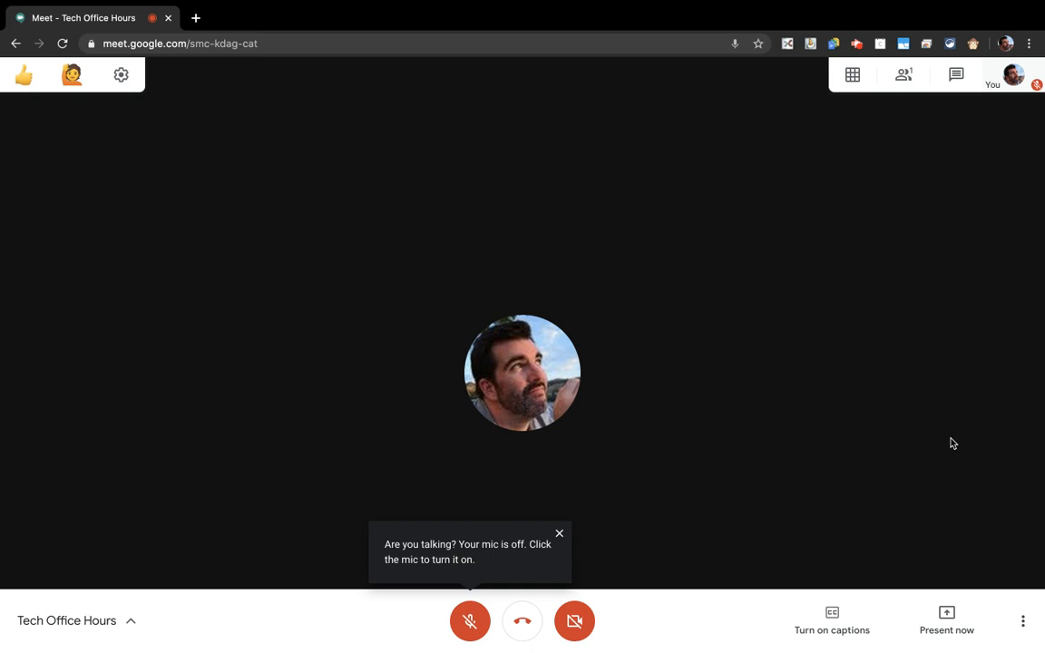
{"action": "mouse_move", "coordinate": [782, 532]}
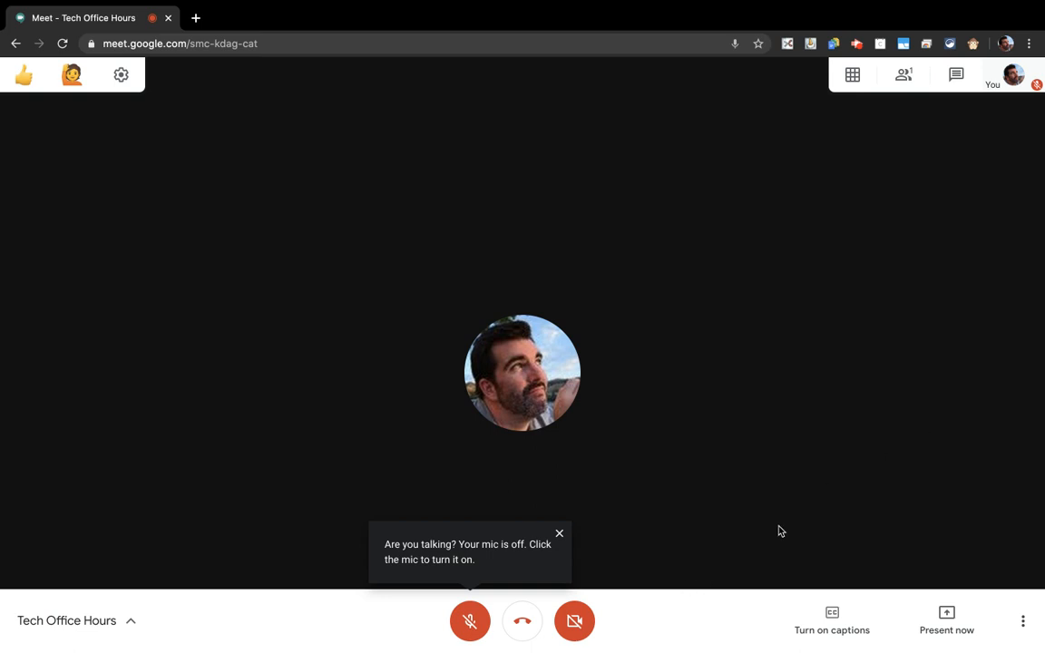
{"action": "left_click", "coordinate": [560, 533]}
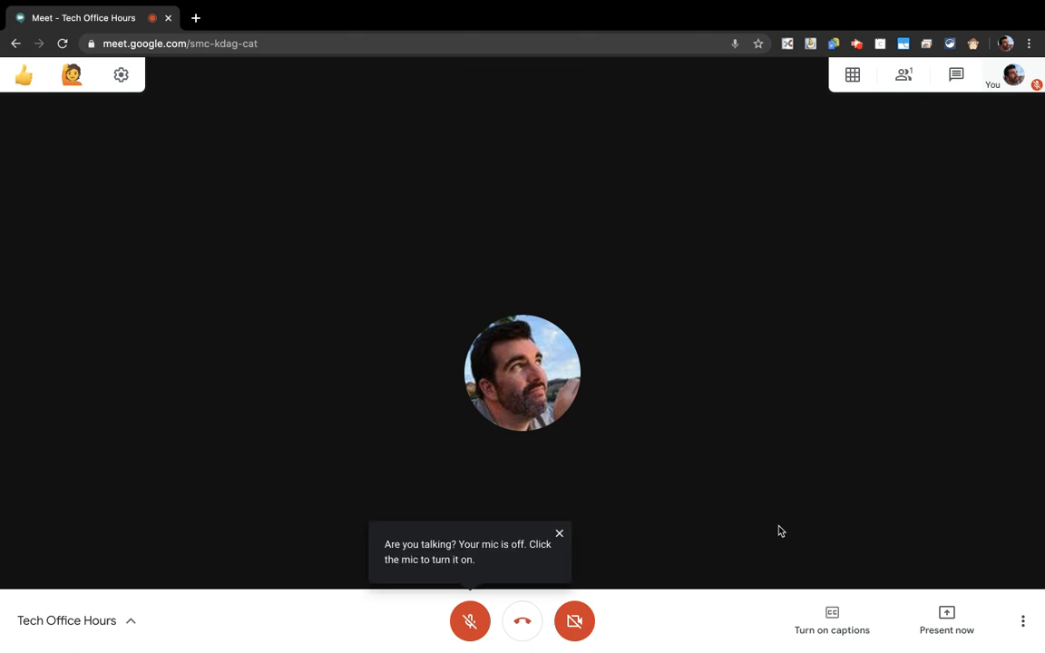
{"action": "mouse_move", "coordinate": [1000, 195]}
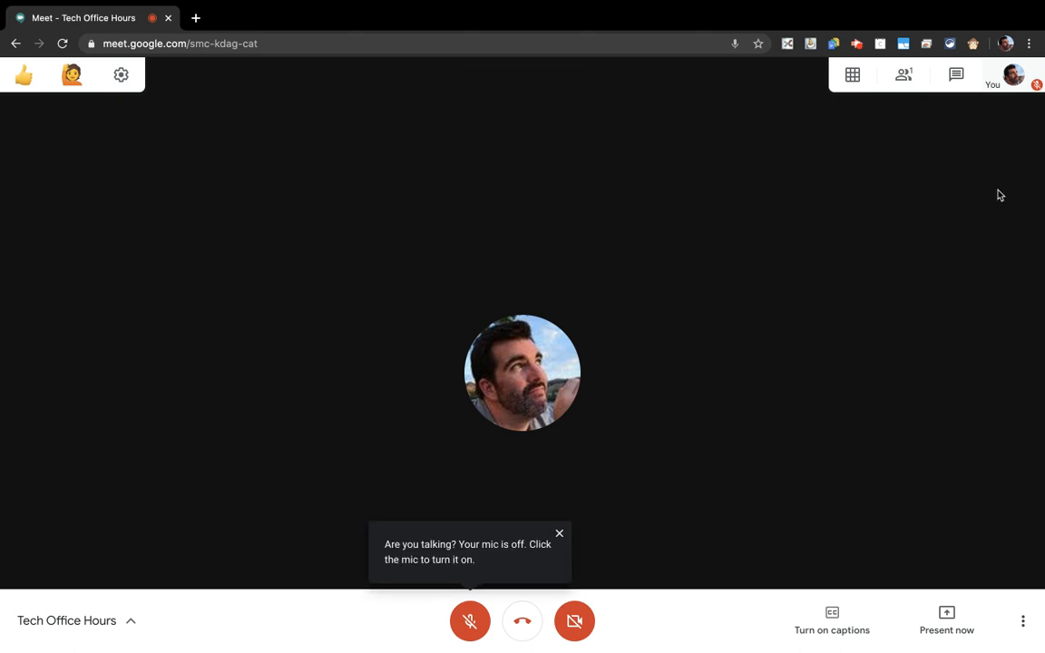
{"action": "mouse_move", "coordinate": [974, 43]}
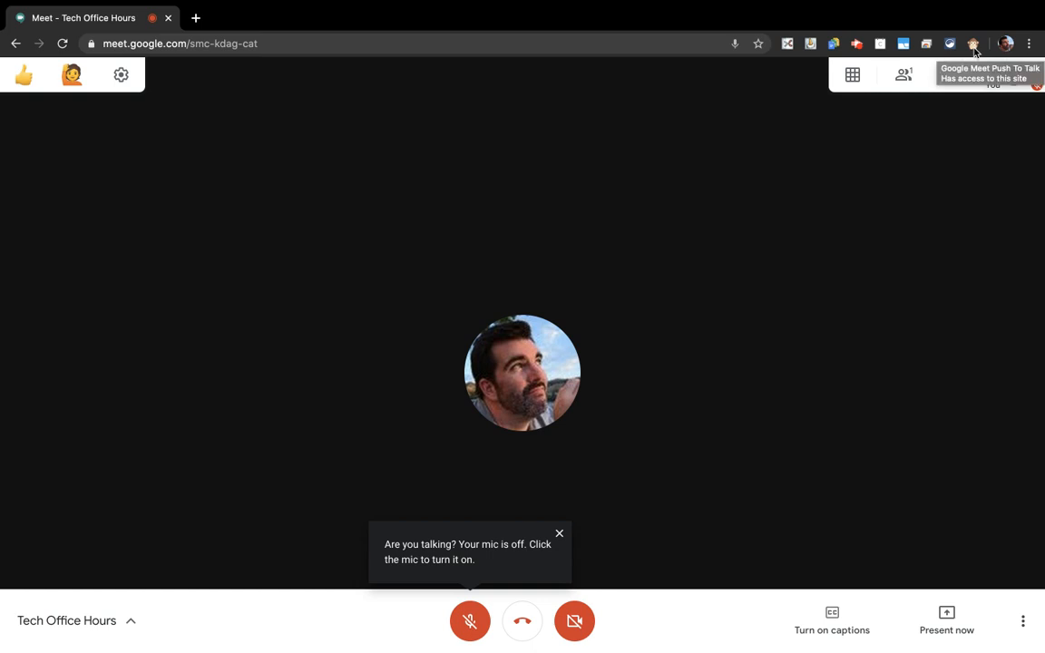
Set the Push To Talk extension's hotkey to Space and save it.
{"action": "left_click", "coordinate": [973, 43]}
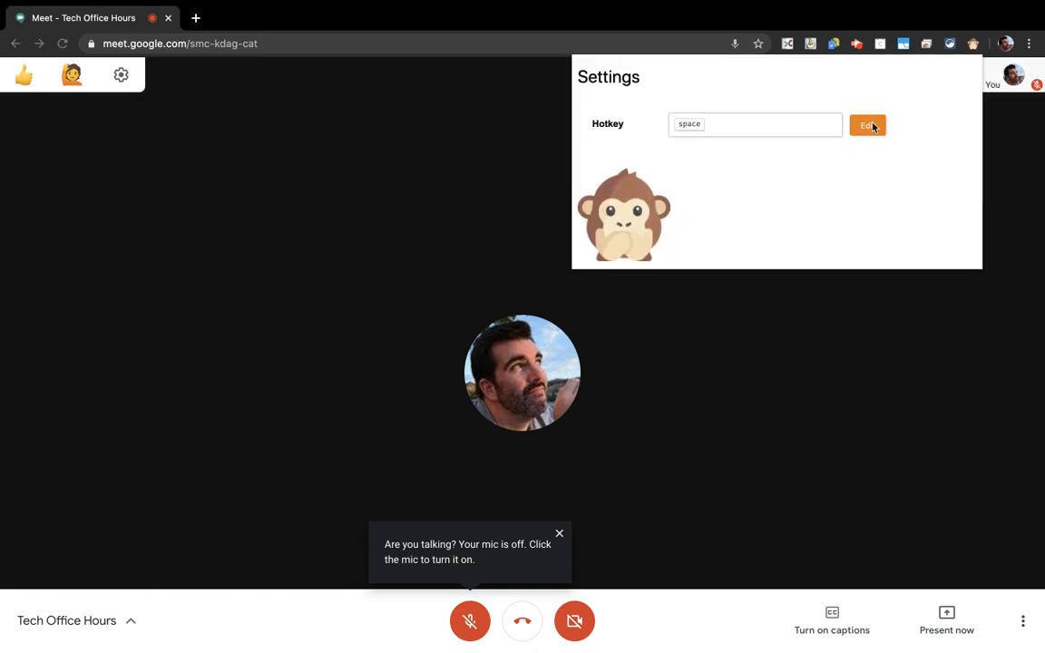
{"action": "left_click", "coordinate": [867, 125]}
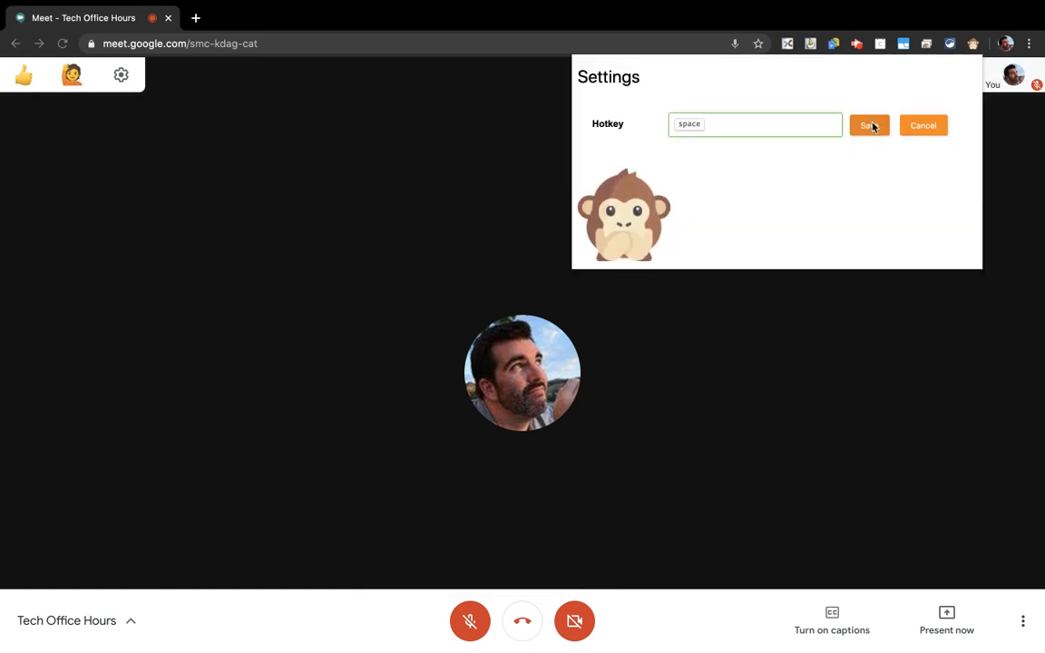
{"action": "type", "text": "d"}
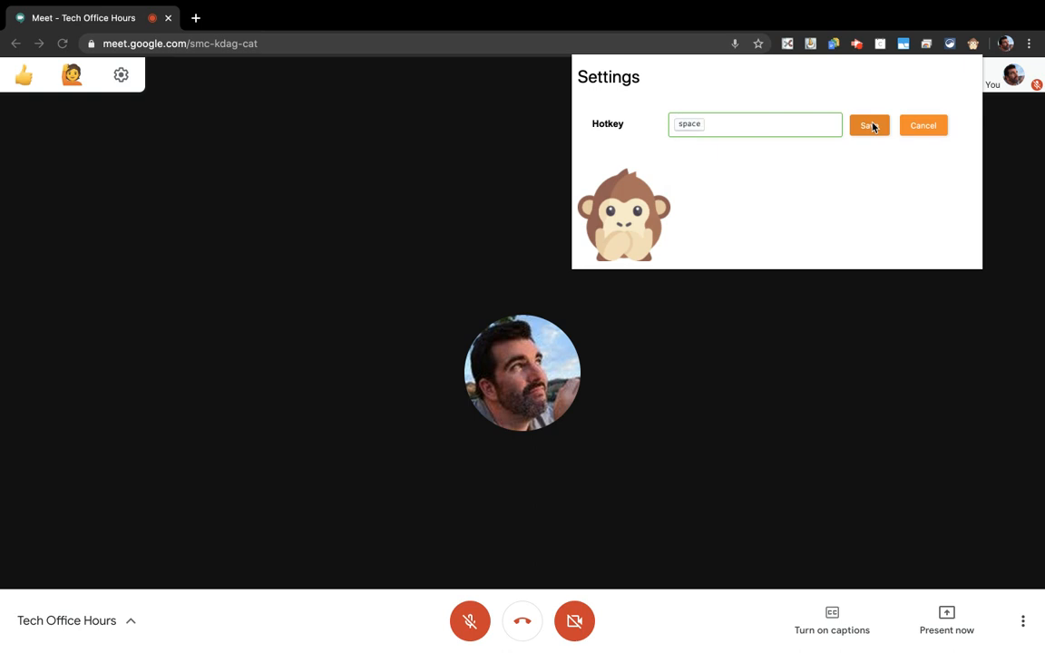
{"action": "left_click", "coordinate": [869, 125]}
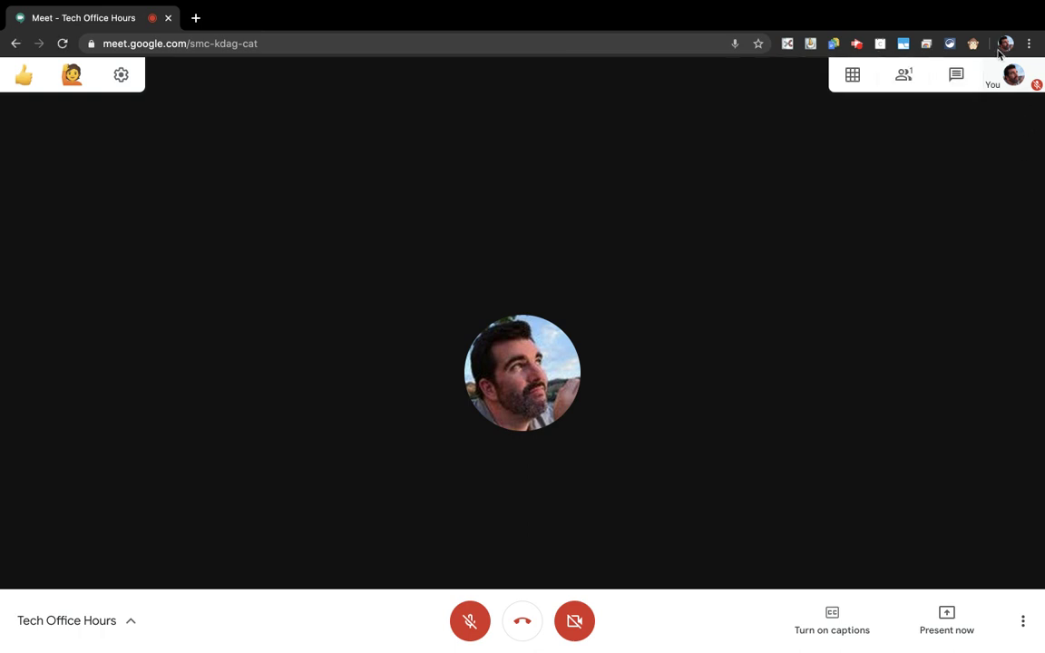
{"action": "mouse_move", "coordinate": [973, 44]}
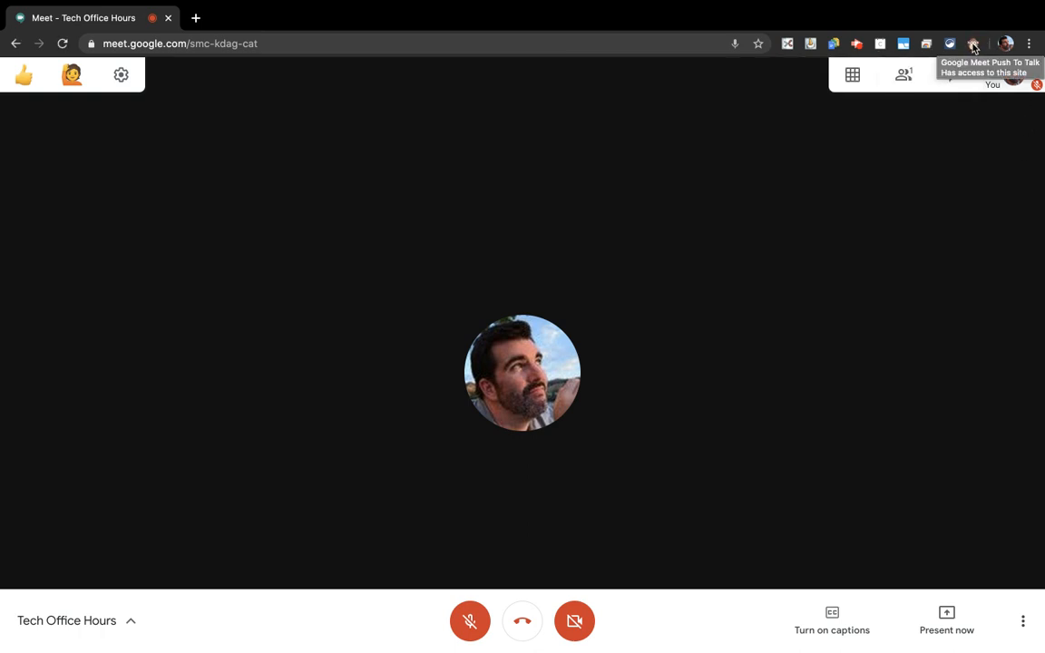
{"action": "mouse_move", "coordinate": [1007, 43]}
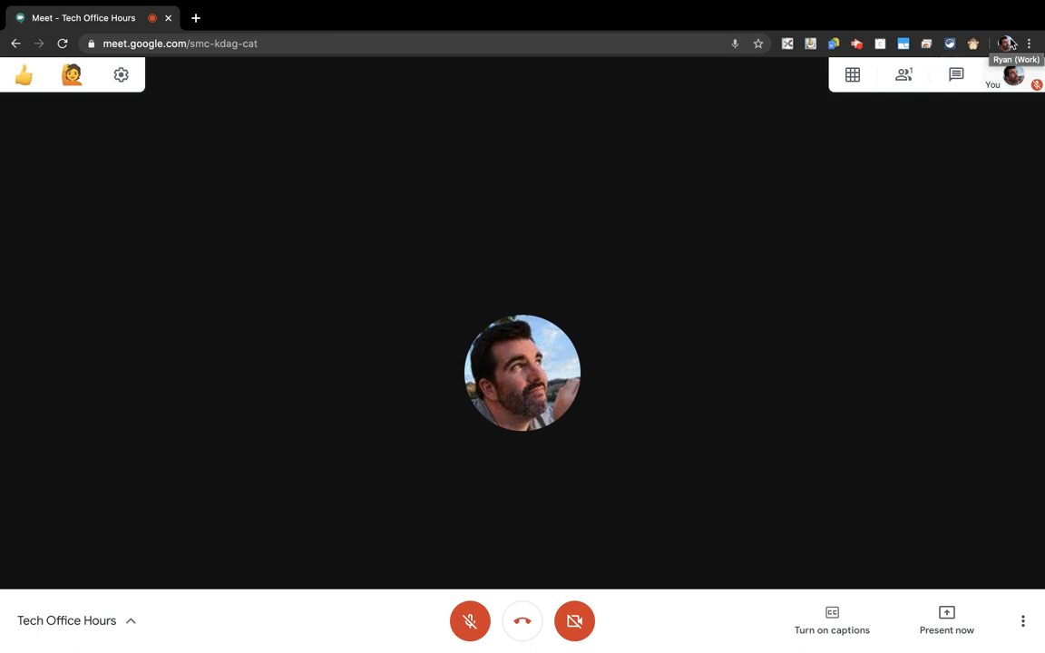
{"action": "mouse_move", "coordinate": [925, 322]}
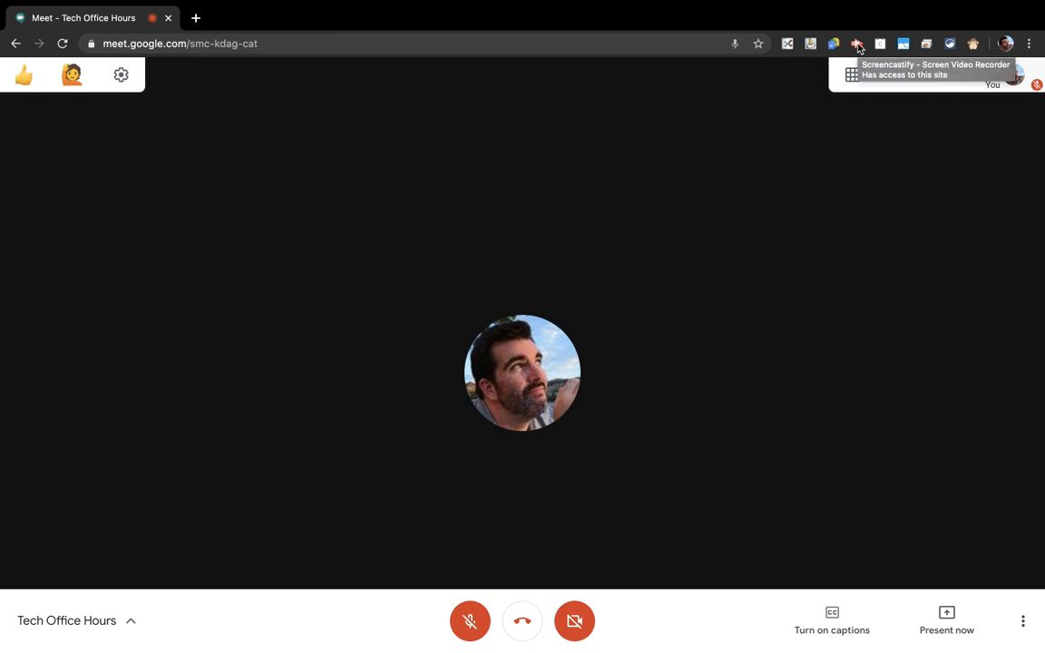
{"action": "left_click", "coordinate": [857, 44]}
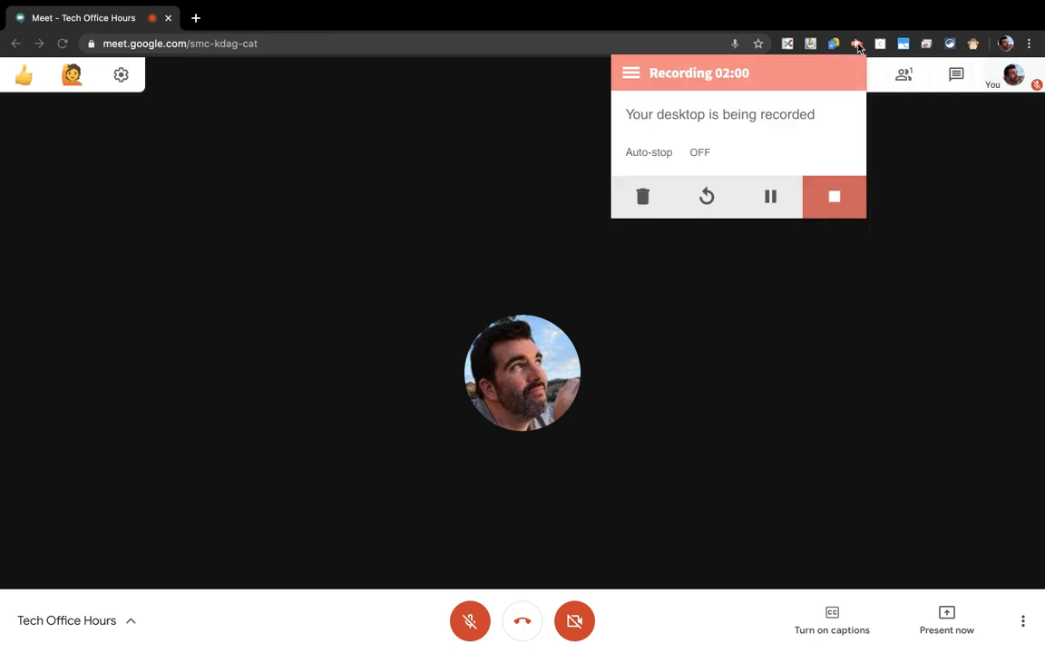